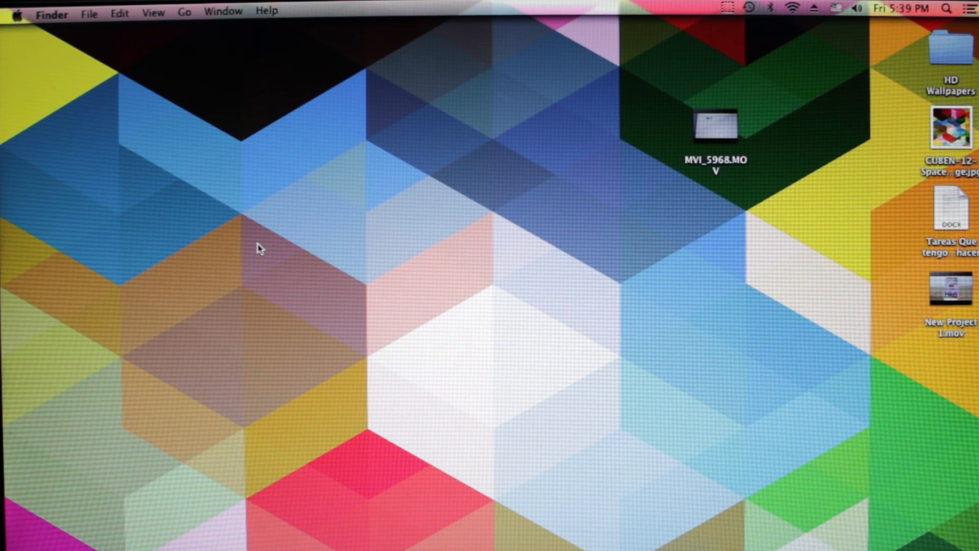
pyautogui.moveTo(275, 280)
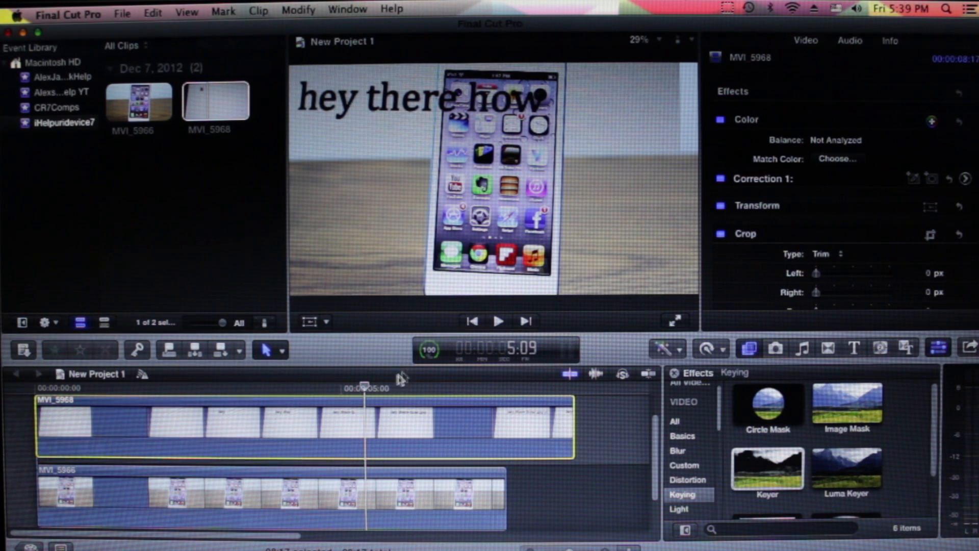
# - Scrub the MVI_5968 overlay clip until the viewer shows a solid green flicker frame
pyautogui.moveTo(364, 387); pyautogui.dragTo(368, 387)
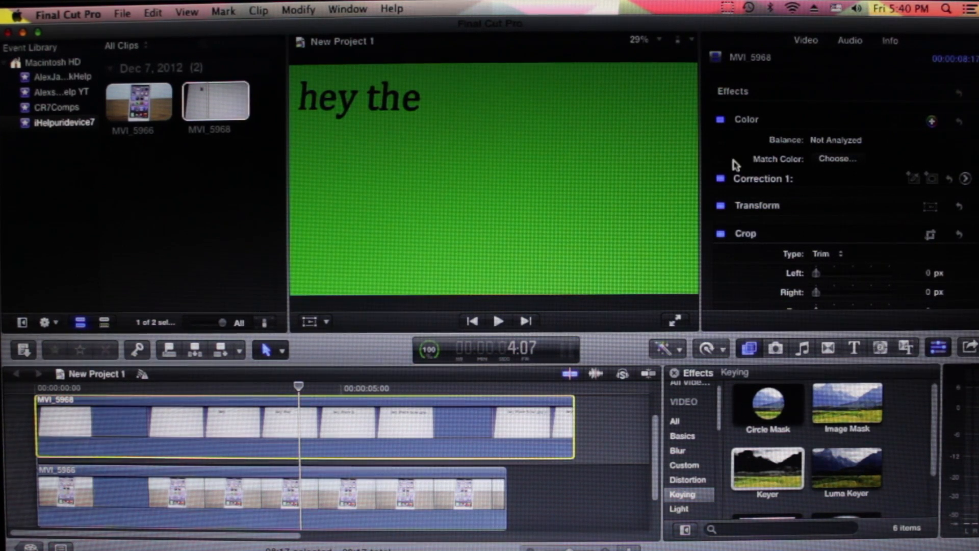
# - Start Match Color on the green frame to choose a white text reference frame
pyautogui.click(837, 159)
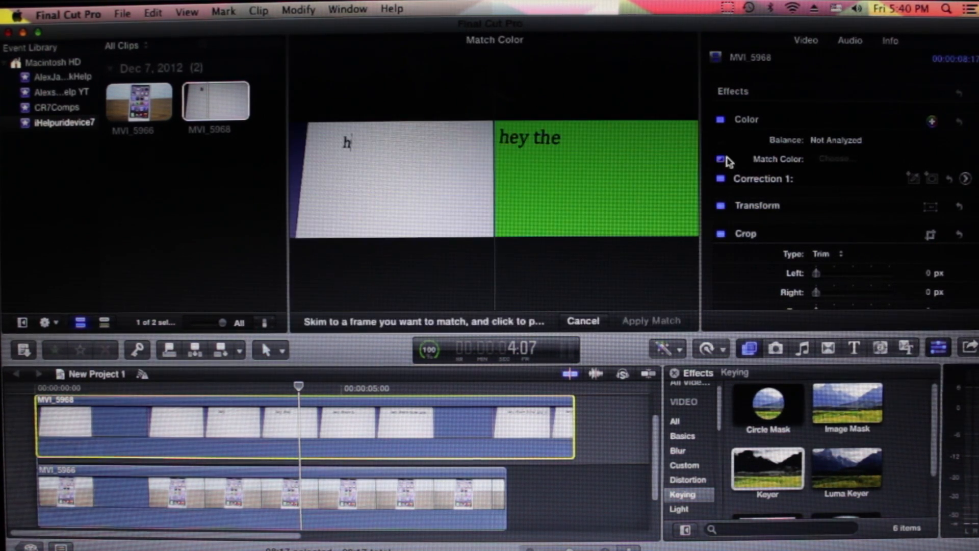
pyautogui.moveTo(590, 165)
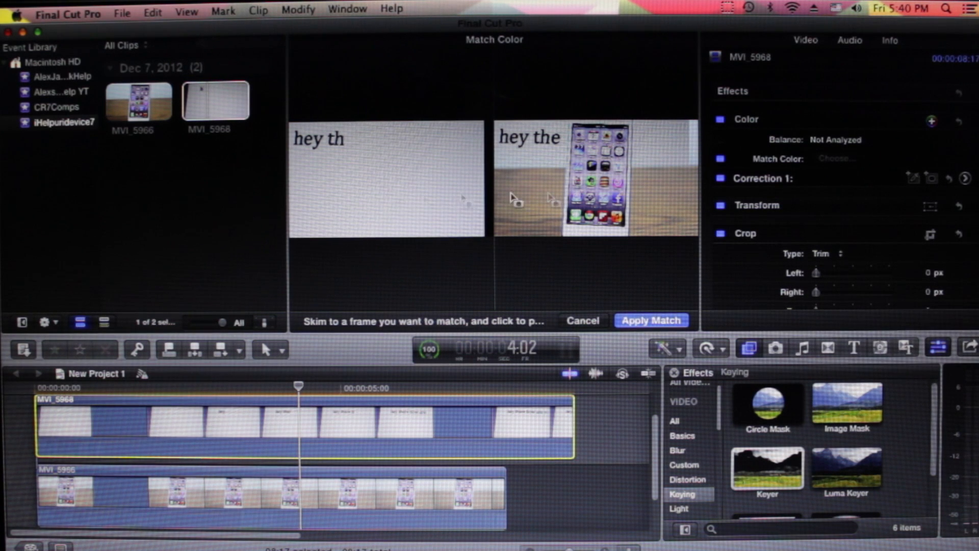
pyautogui.moveTo(437, 225)
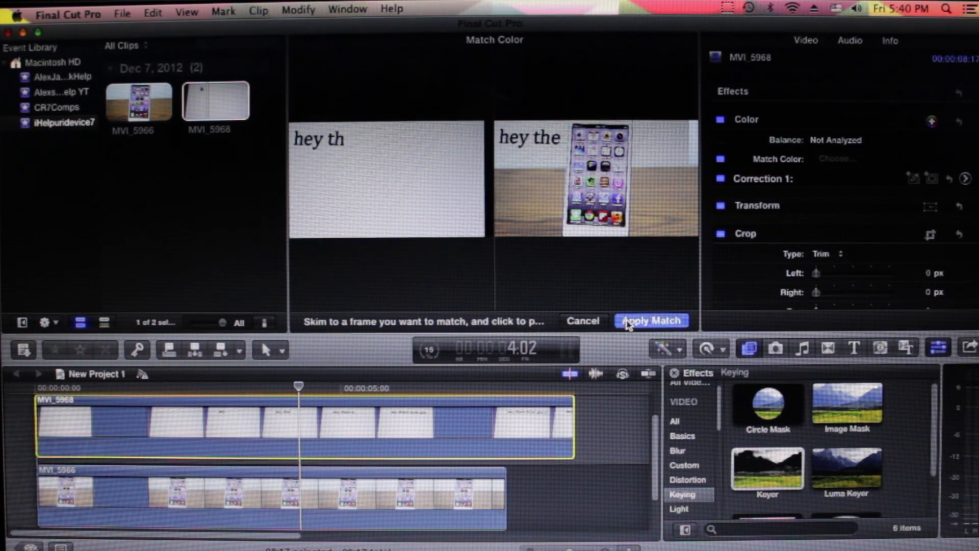
# - Apply the colour match, then jump to the project start and text clip end to check it
pyautogui.click(651, 320)
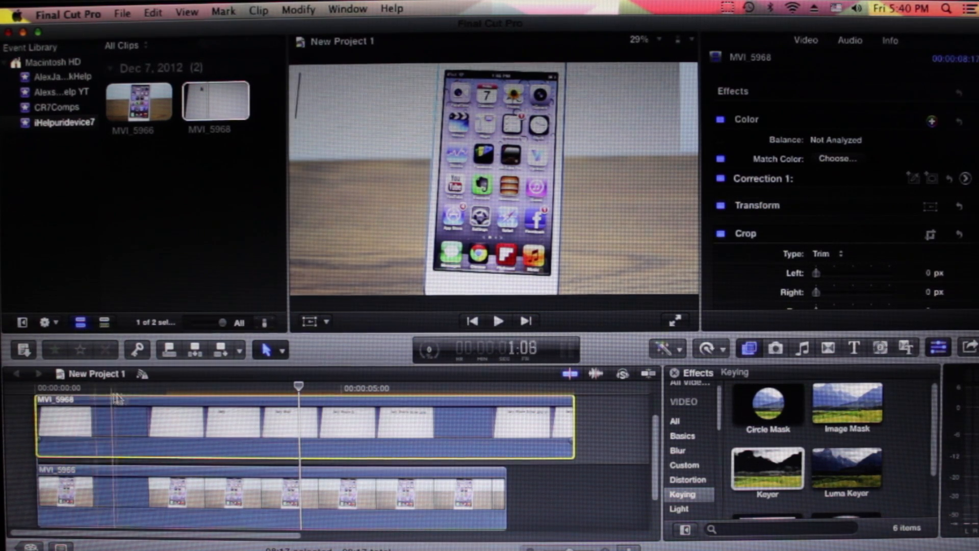
pyautogui.click(548, 400)
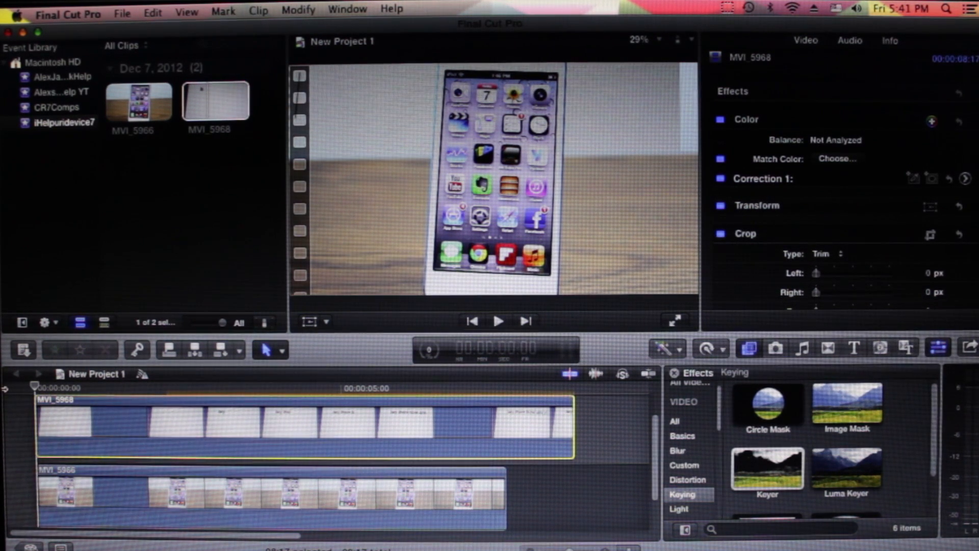
pyautogui.click(497, 321)
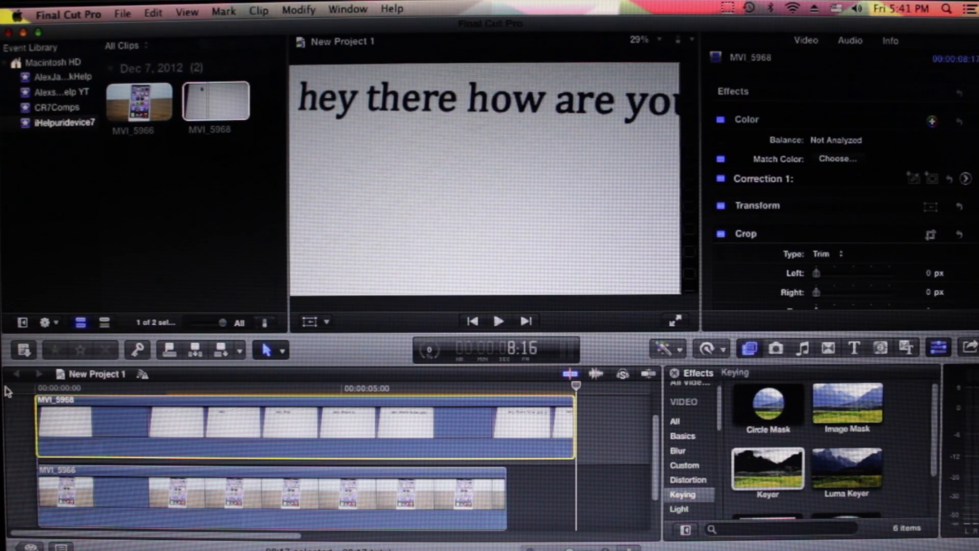
pyautogui.click(722, 122)
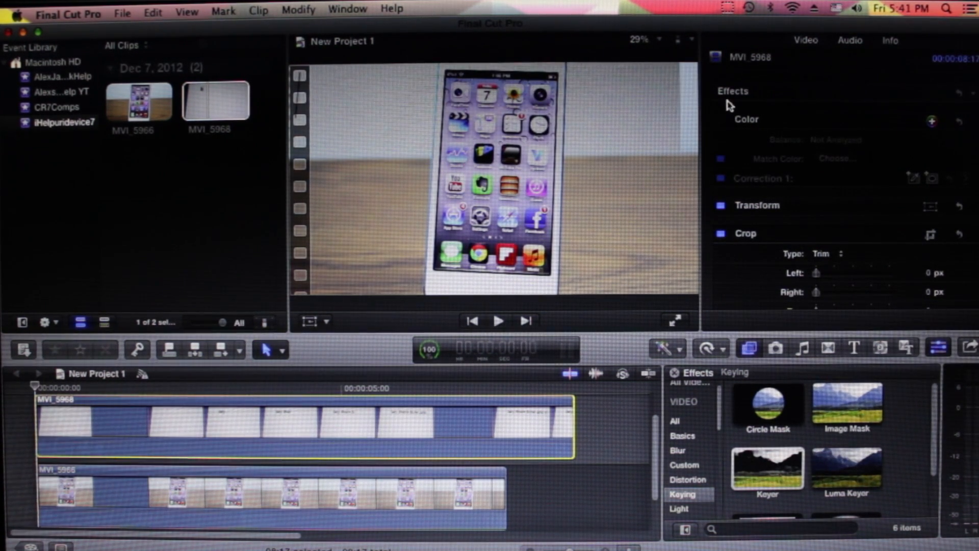
pyautogui.click(498, 320)
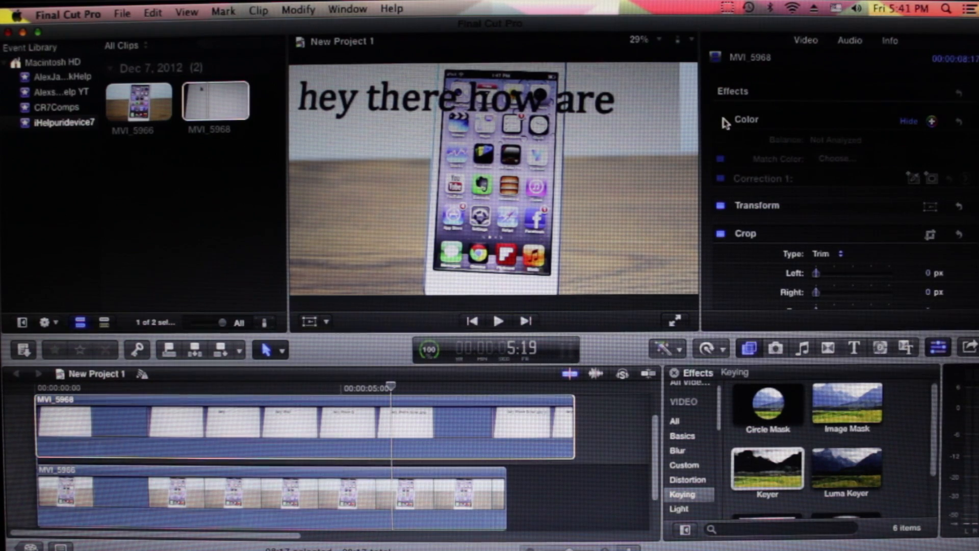
pyautogui.click(720, 120)
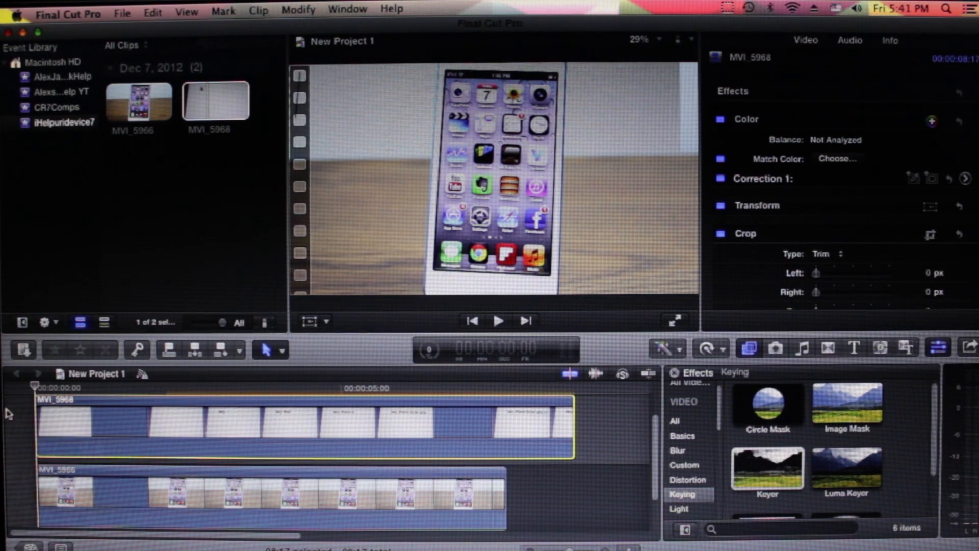
# - Play the corrected project from the start, then stop playback
pyautogui.click(497, 321)
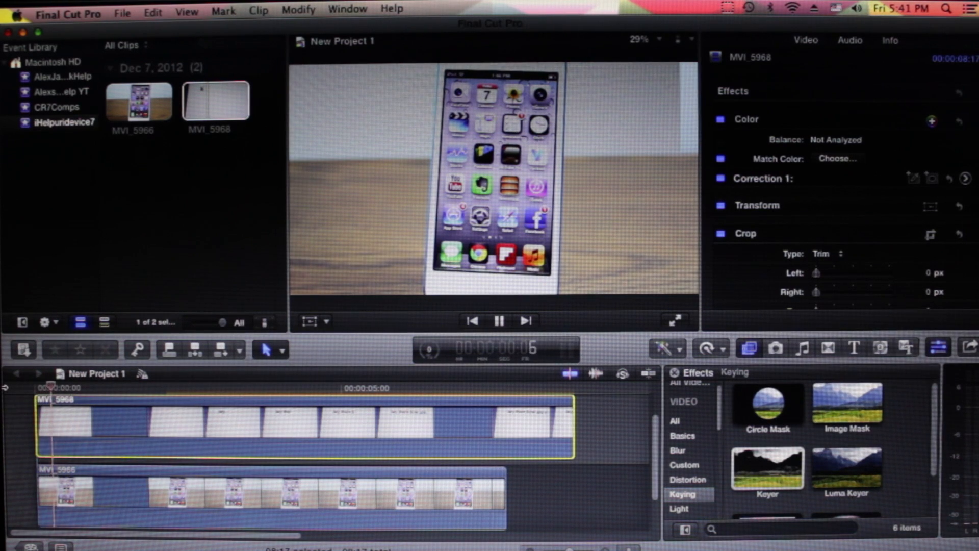
pyautogui.click(171, 387)
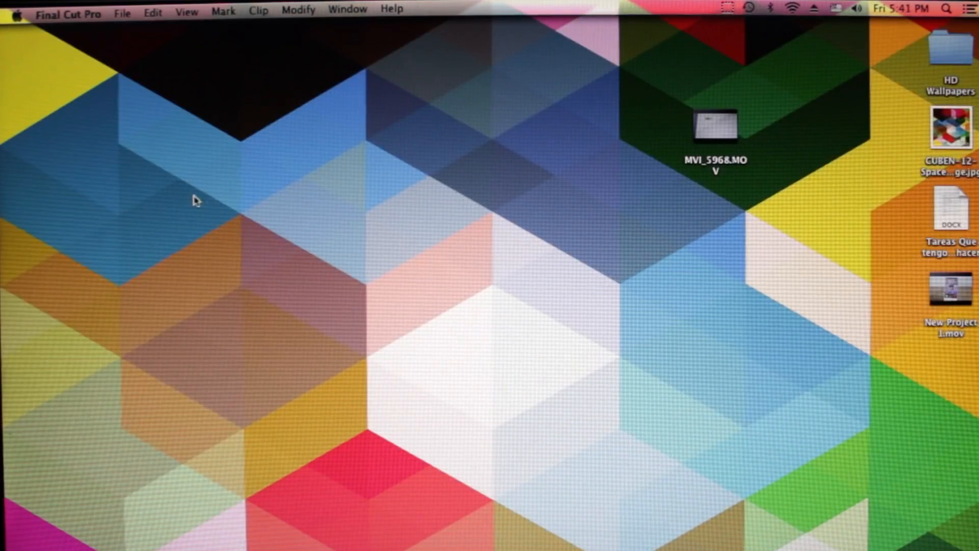
pyautogui.moveTo(401, 211)
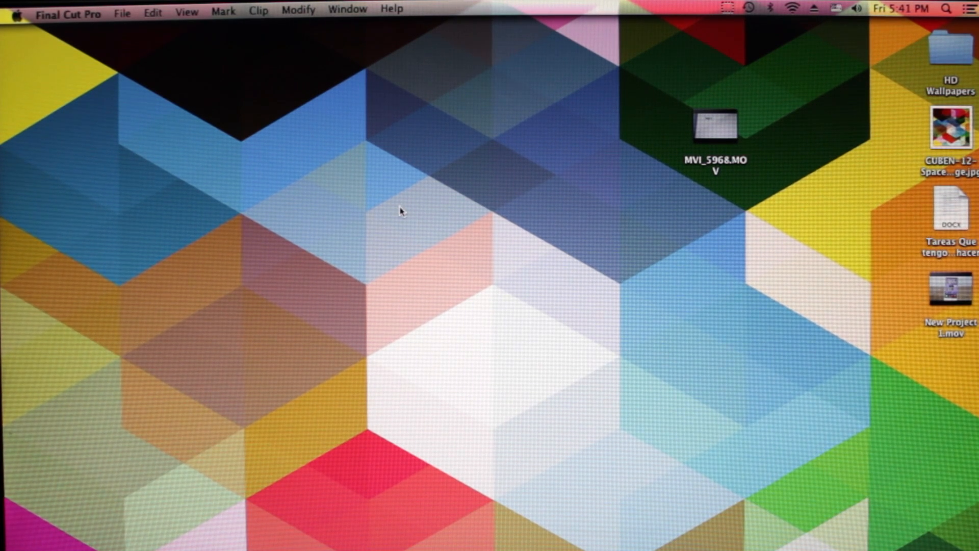
pyautogui.moveTo(395, 248)
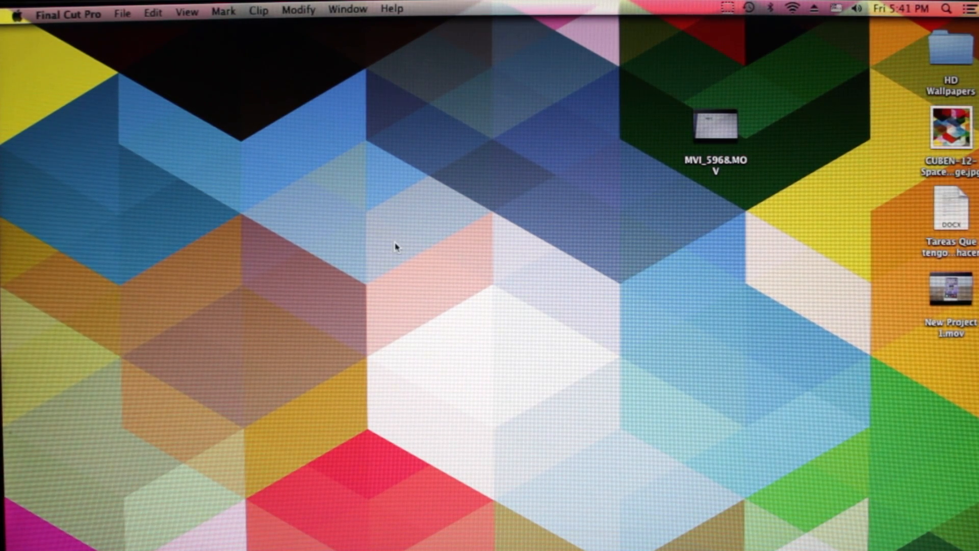